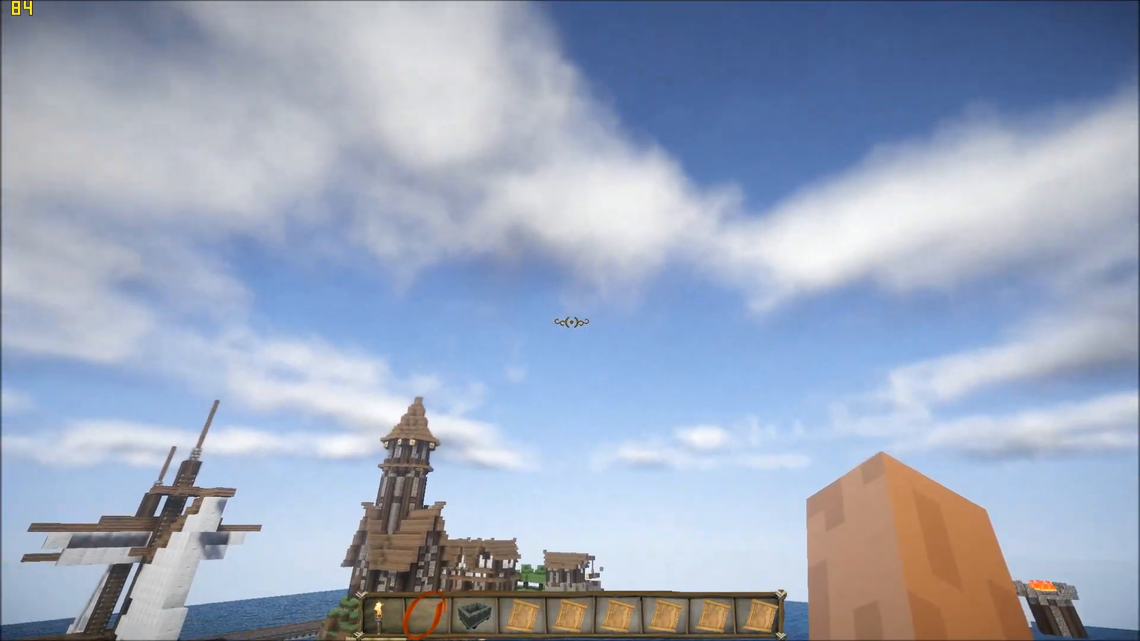
pyautogui.moveTo(572, 335)
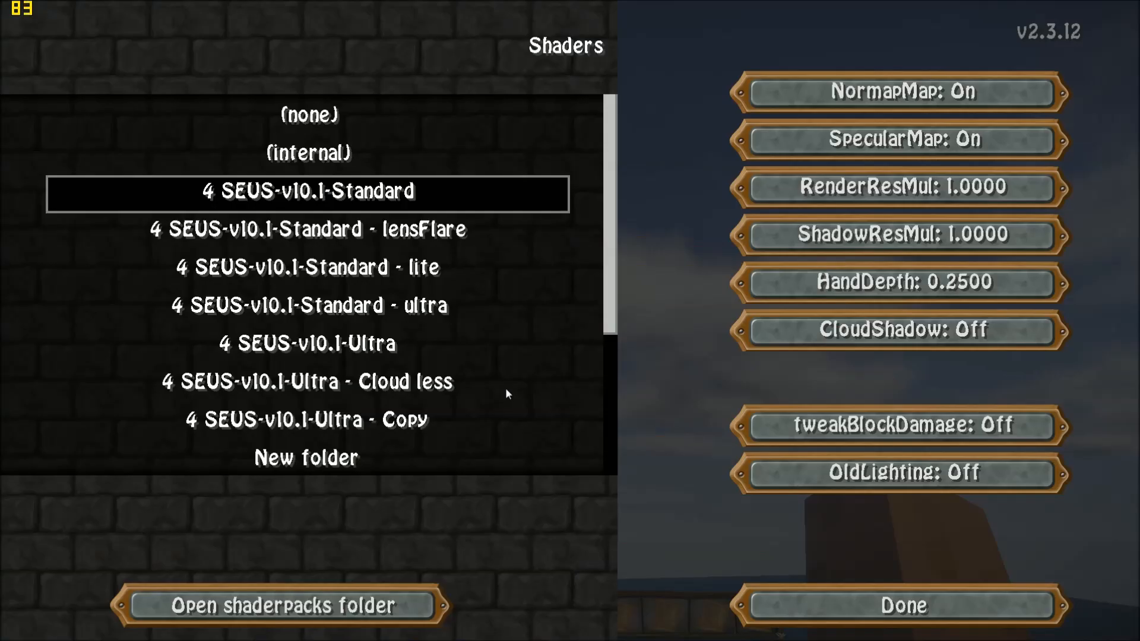
# Step: Select the 4 SEUS-v10.1-Standard shaderpack and view the island's streaky clouds
pyautogui.click(900, 605)
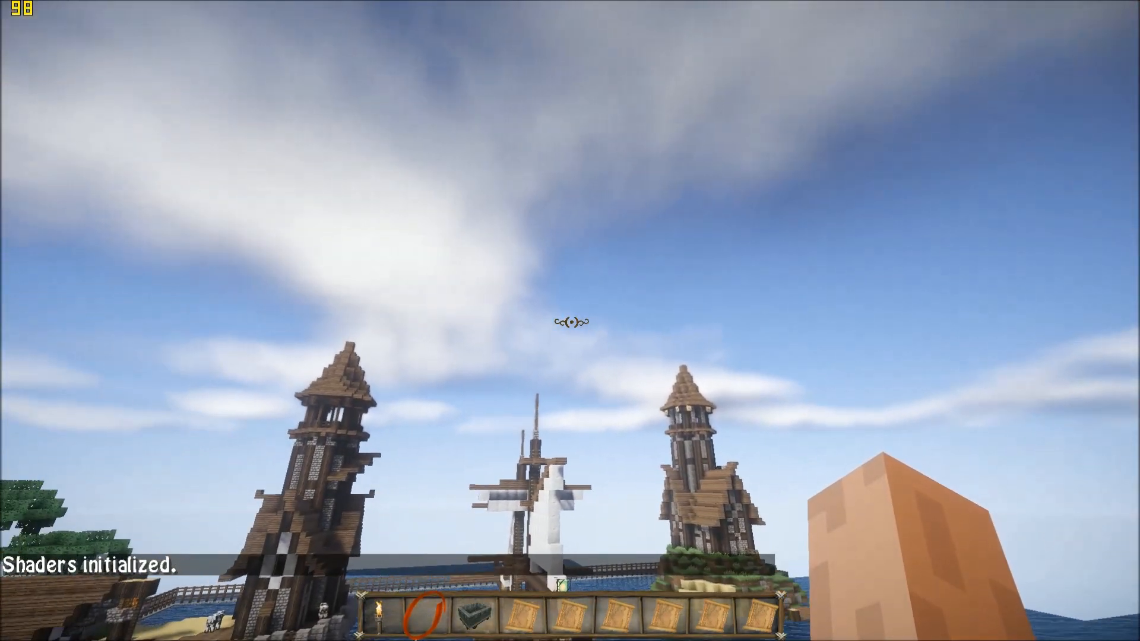
pyautogui.moveTo(571, 323)
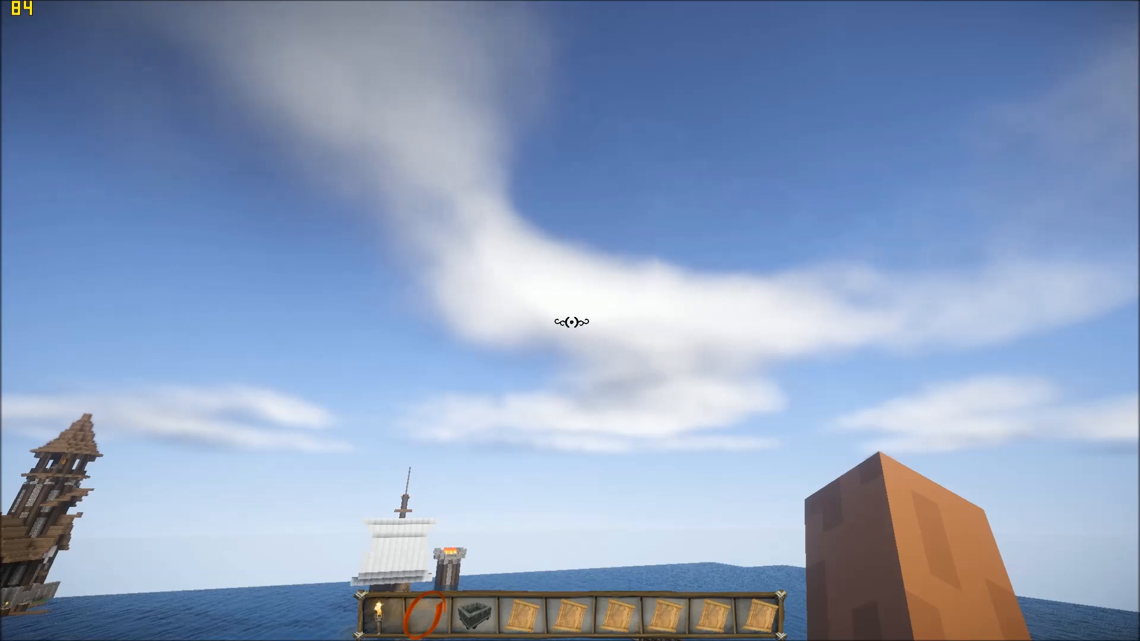
# Step: Reload shaders to compare denser clouds, then leave Minecraft for the shaderpacks folder
pyautogui.press('Escape')
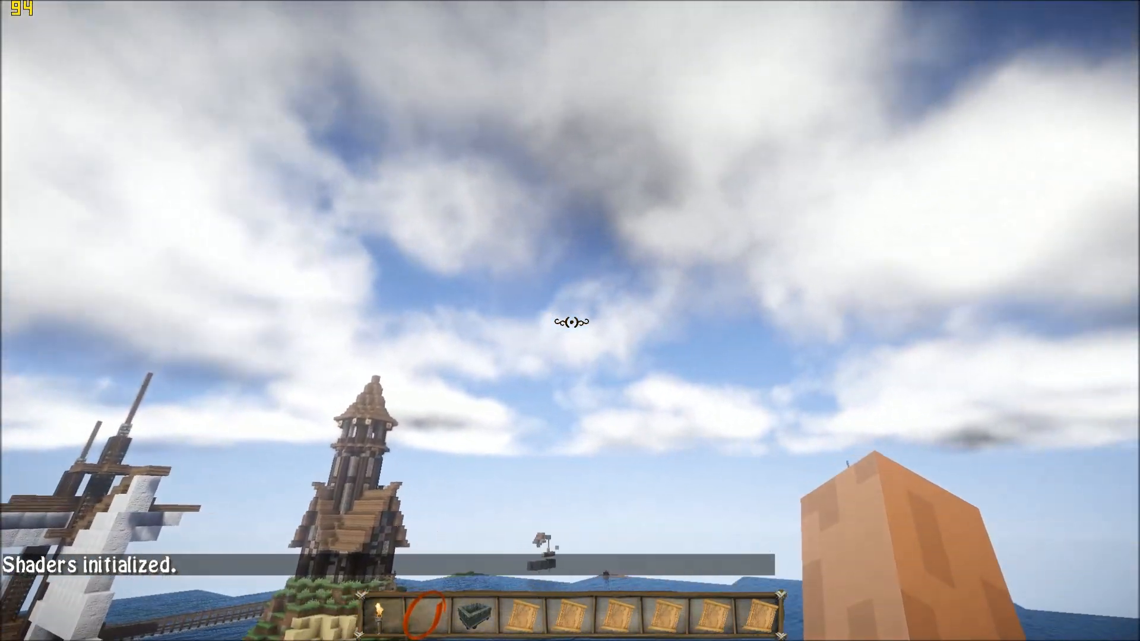
pyautogui.moveTo(573, 339)
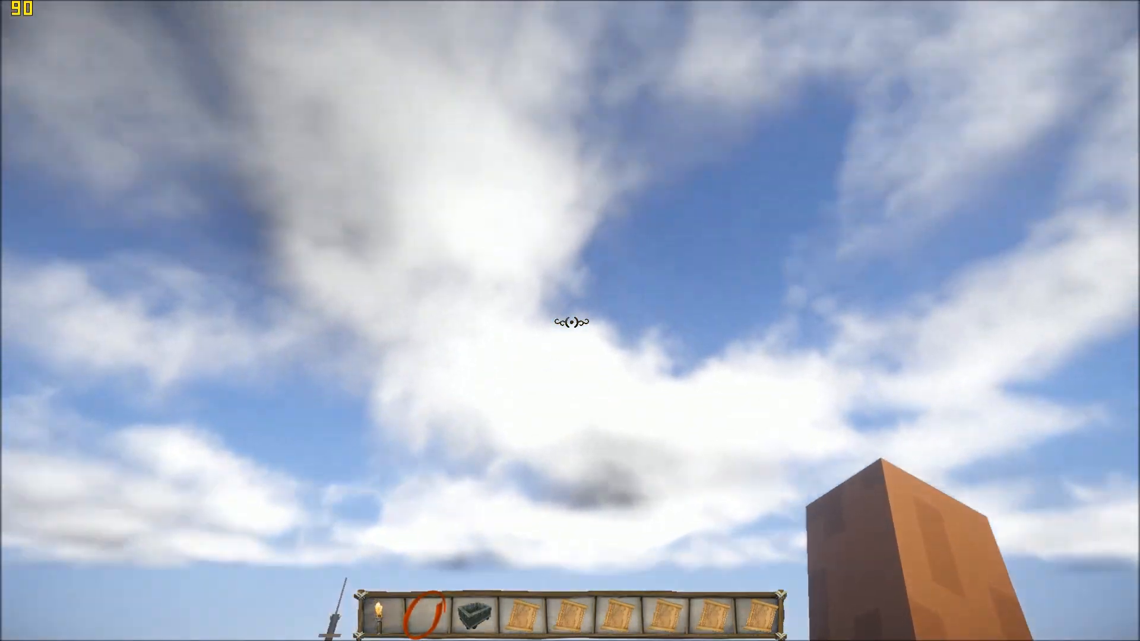
pyautogui.moveTo(572, 339)
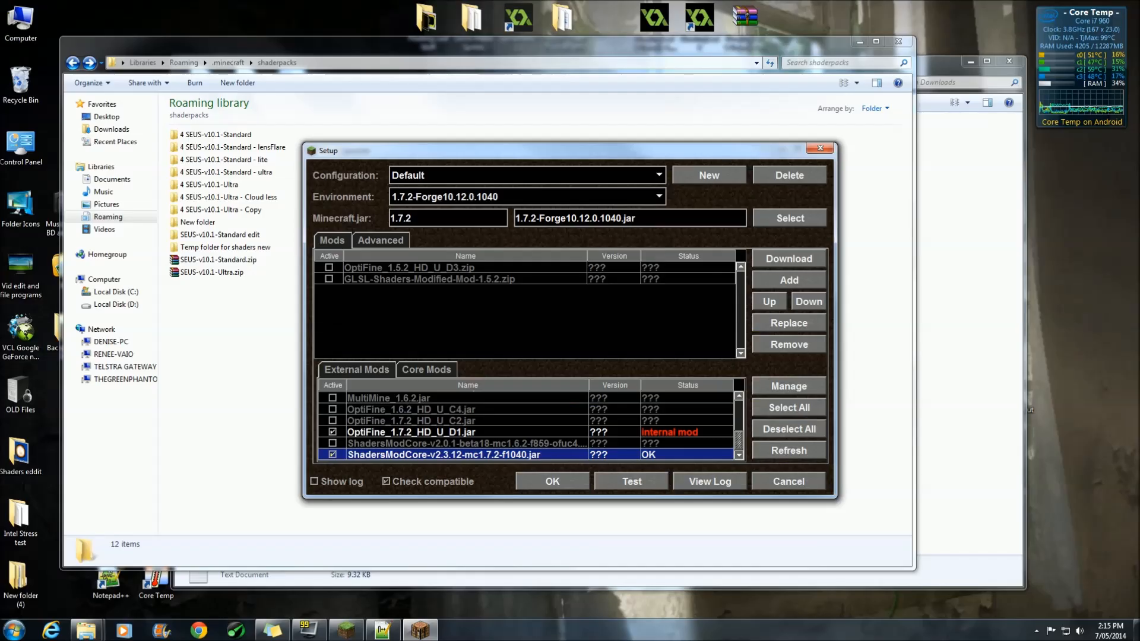
# Step: Dismiss the setup window and open composite.fsh from SEUS-v10.1-Standard edit > shaders
pyautogui.click(788, 481)
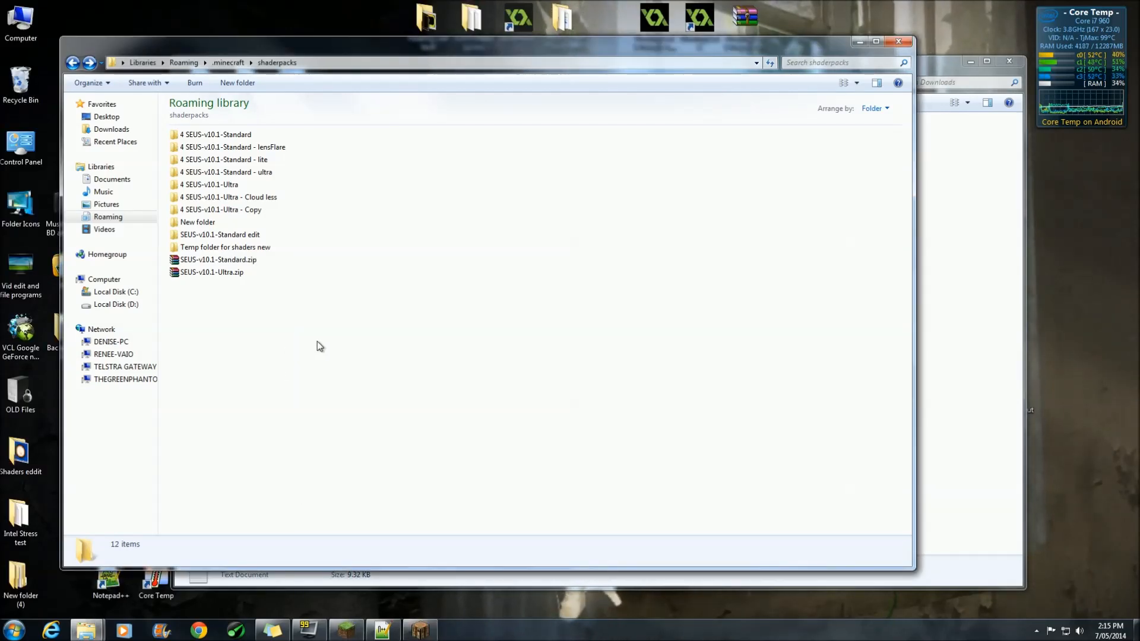
pyautogui.moveTo(214, 264)
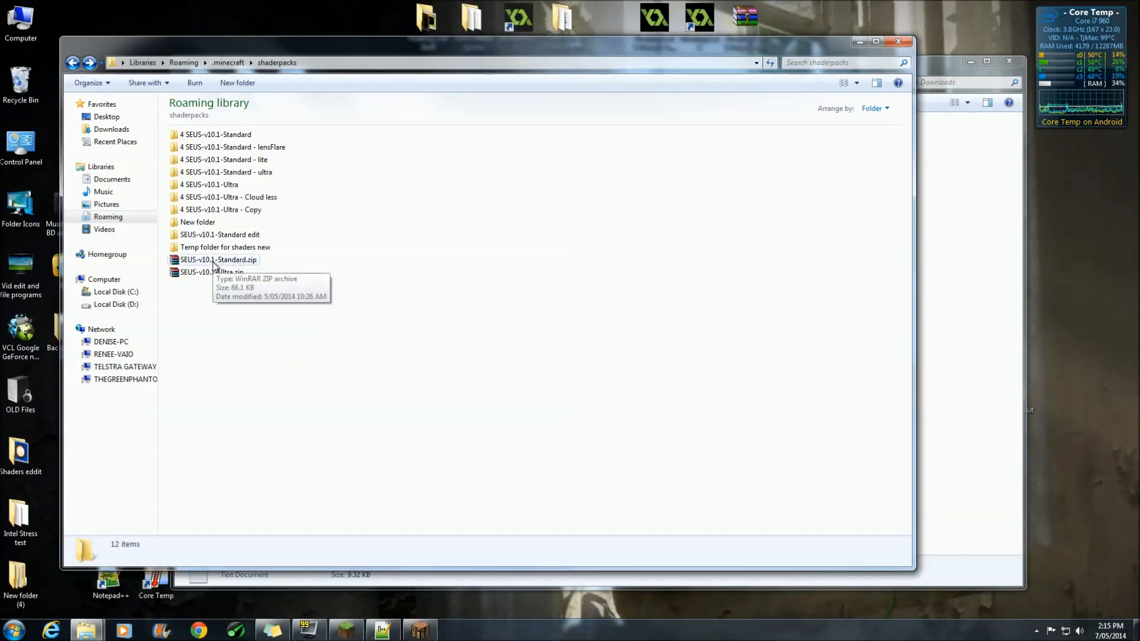
pyautogui.doubleClick(215, 259)
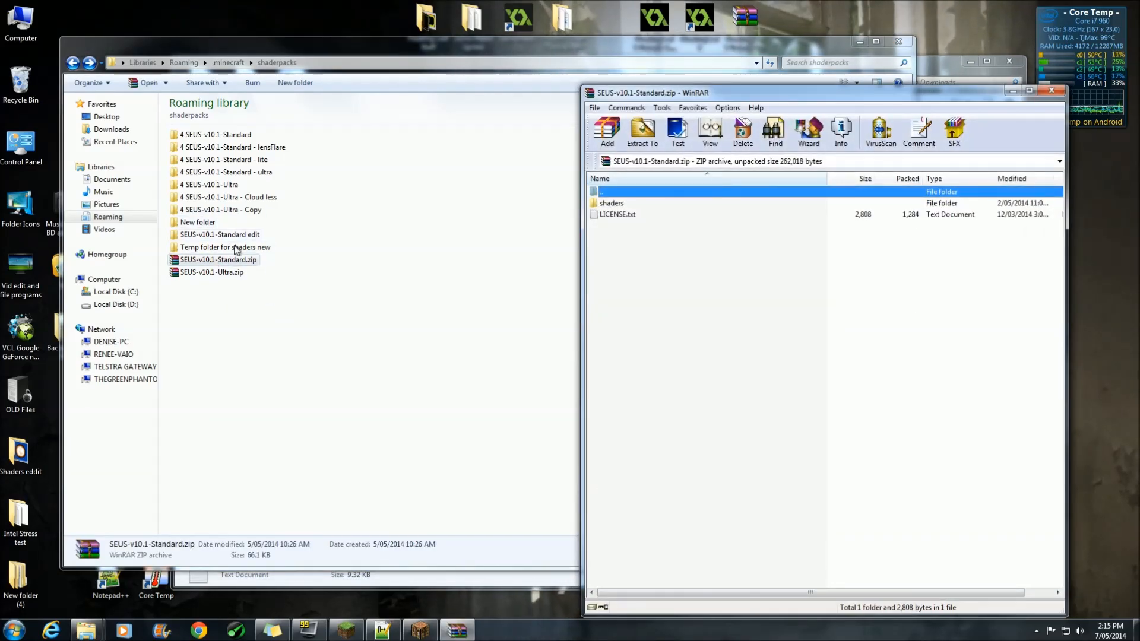
pyautogui.doubleClick(219, 234)
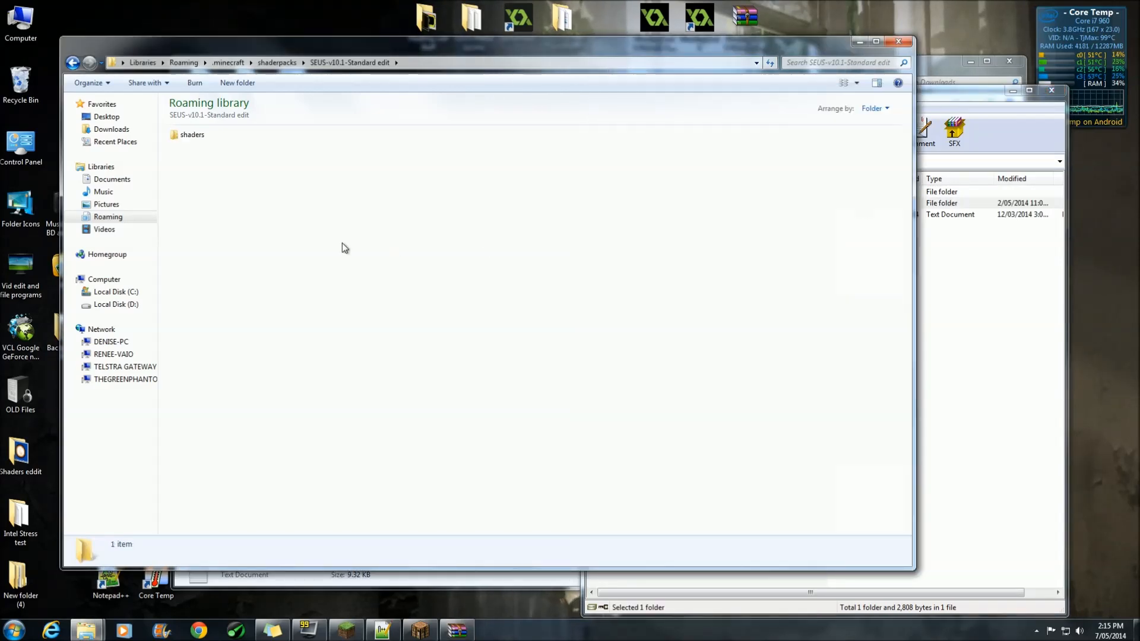
pyautogui.doubleClick(191, 134)
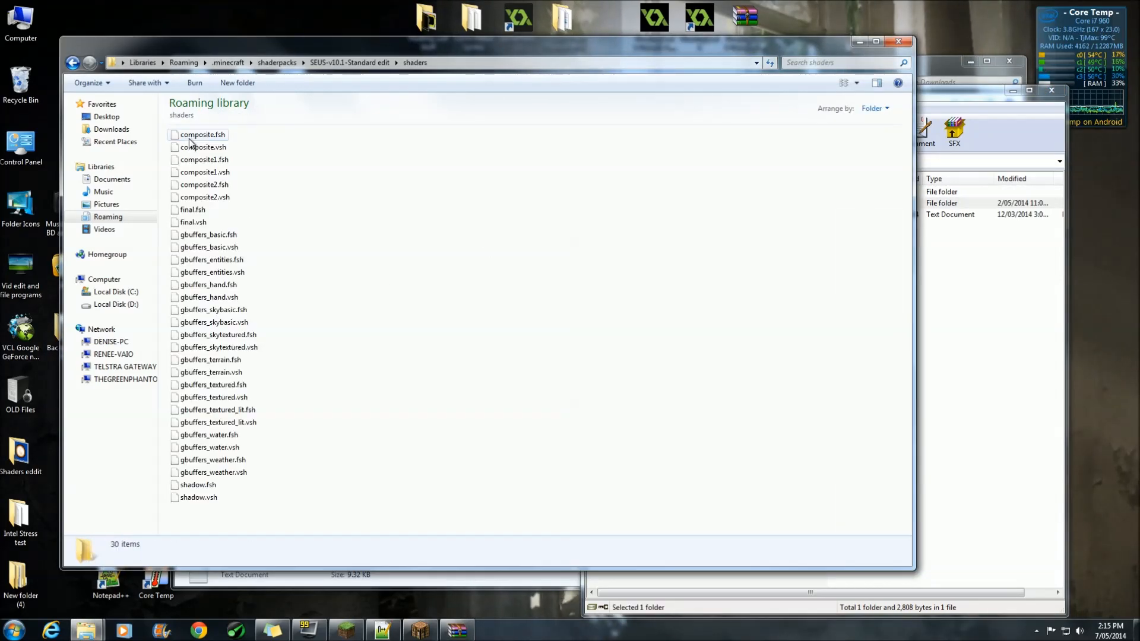
pyautogui.doubleClick(198, 134)
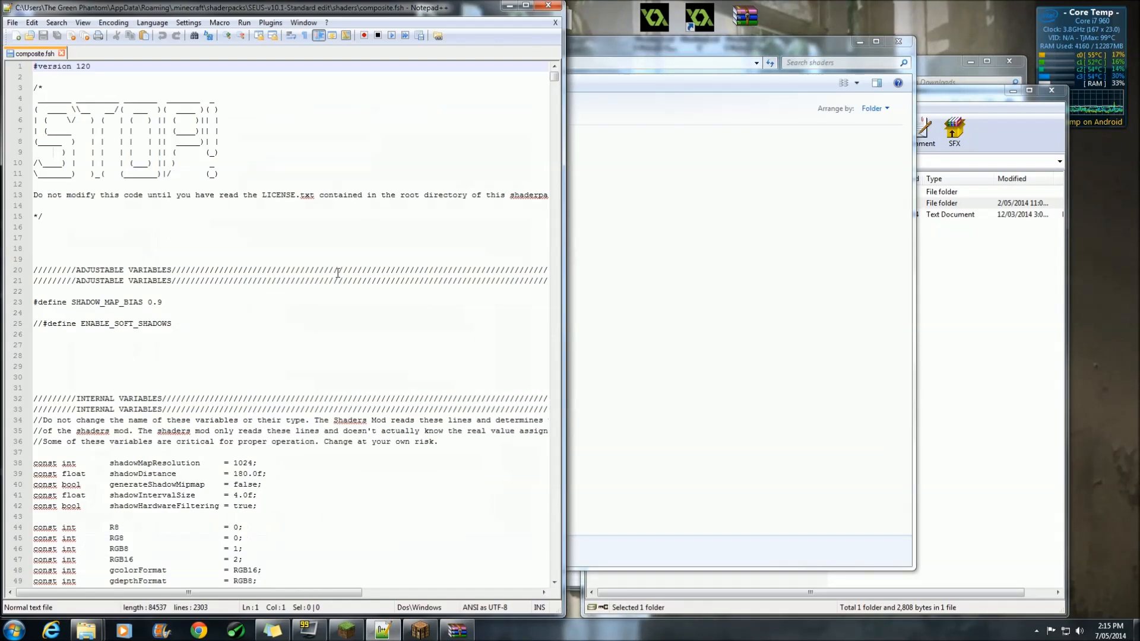
pyautogui.moveTo(571, 276)
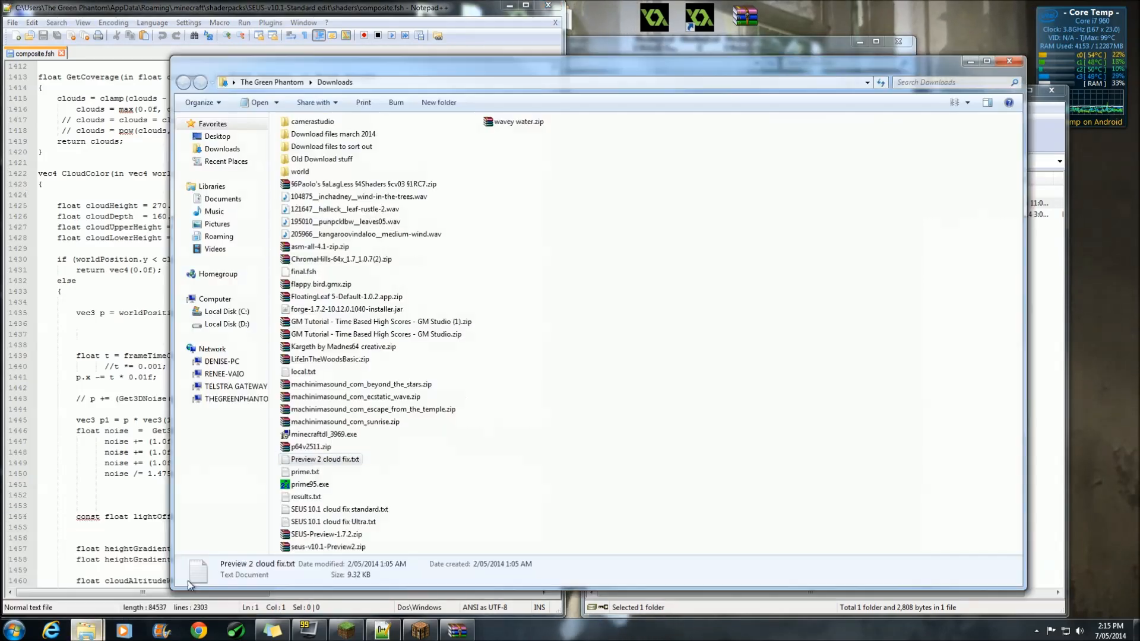
# Step: Open SEUS 10.1 cloud fix standard.txt and copy its CloudColor replacement code
pyautogui.click(324, 459)
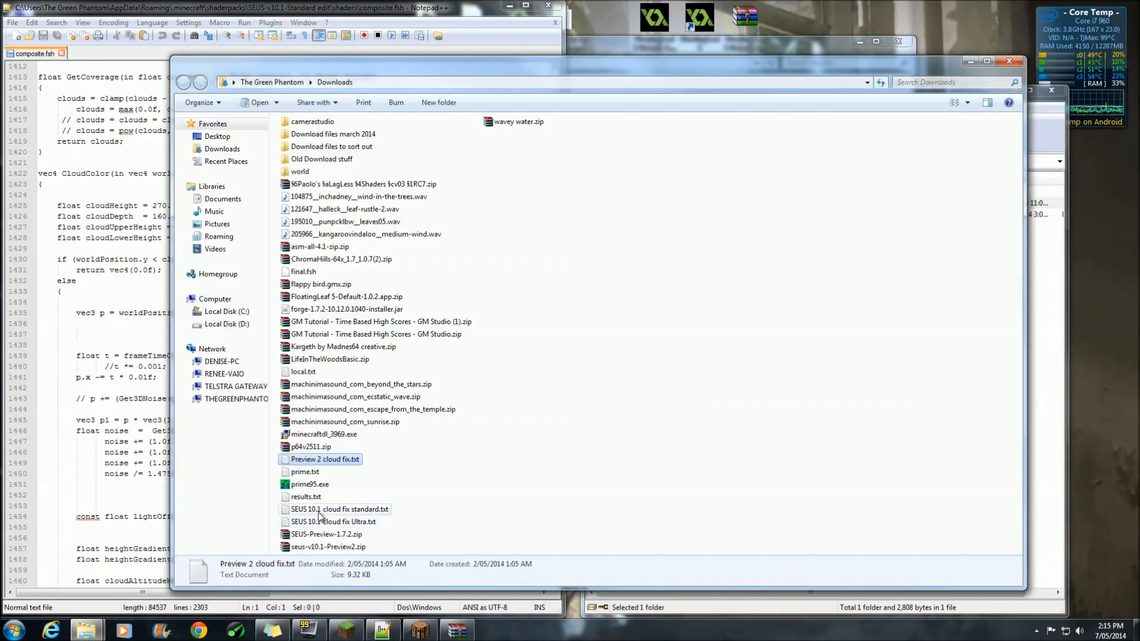
pyautogui.doubleClick(337, 509)
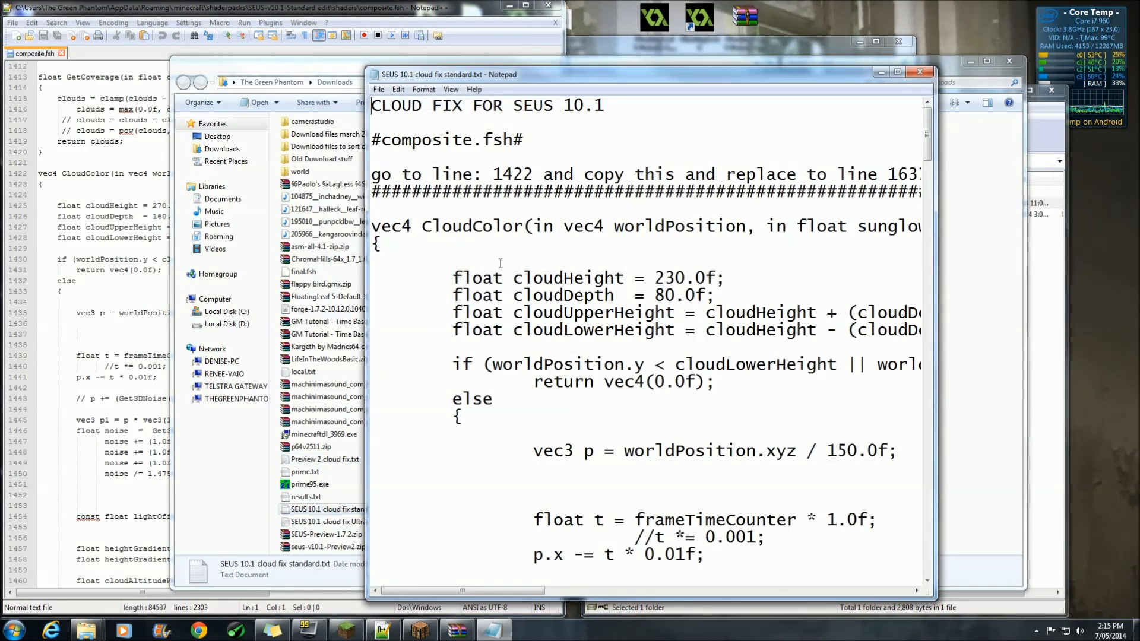
pyautogui.moveTo(492, 277)
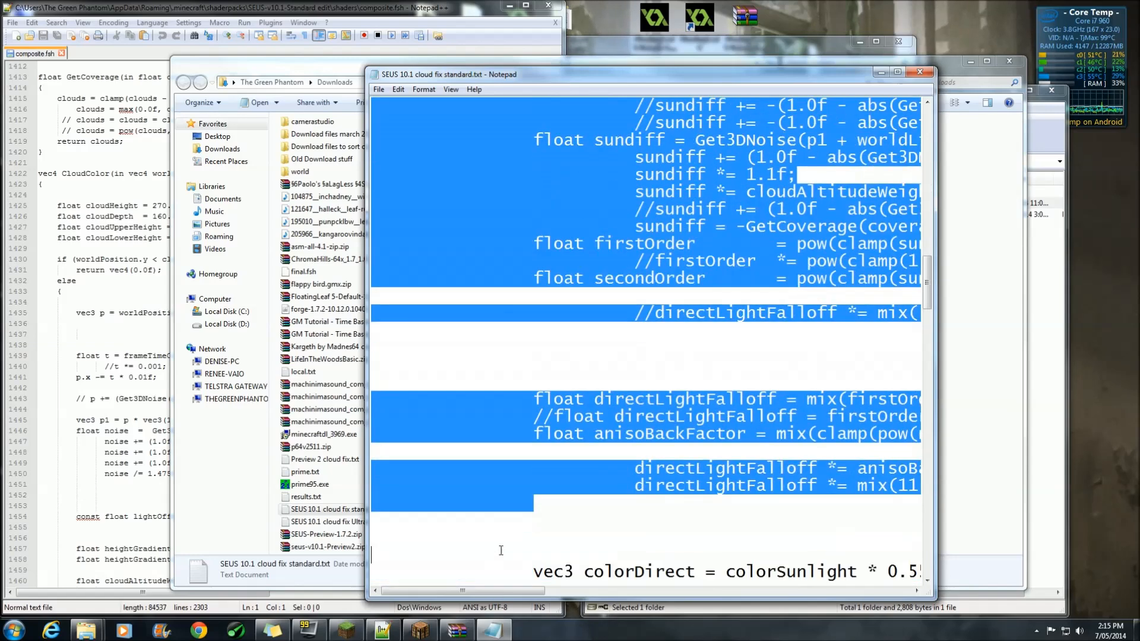
pyautogui.scroll(-3)
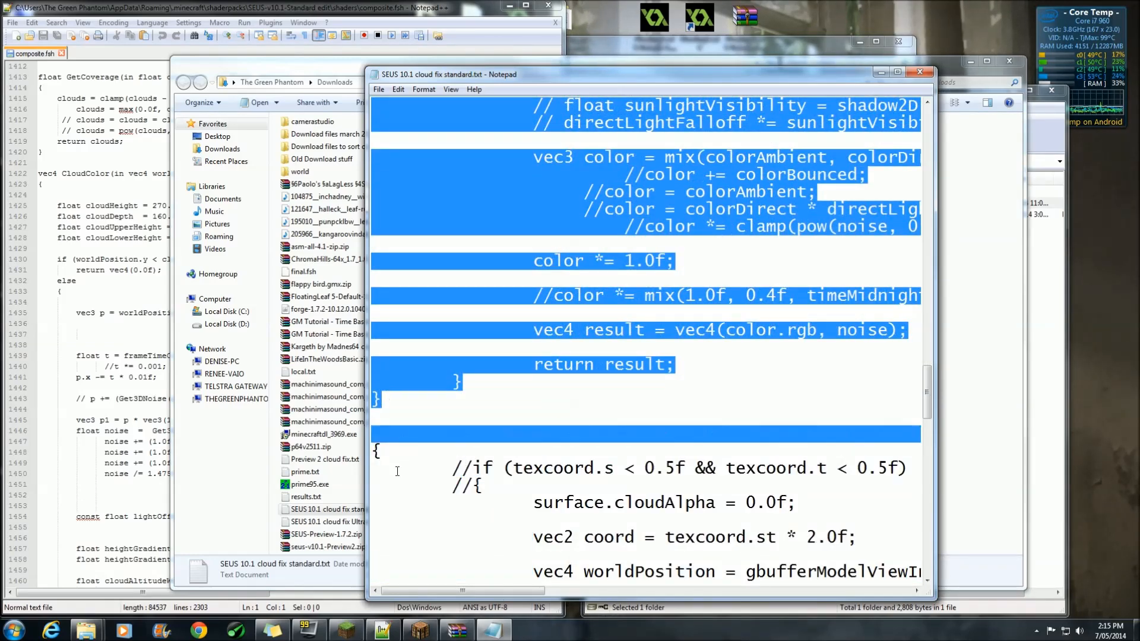
pyautogui.scroll(-3)
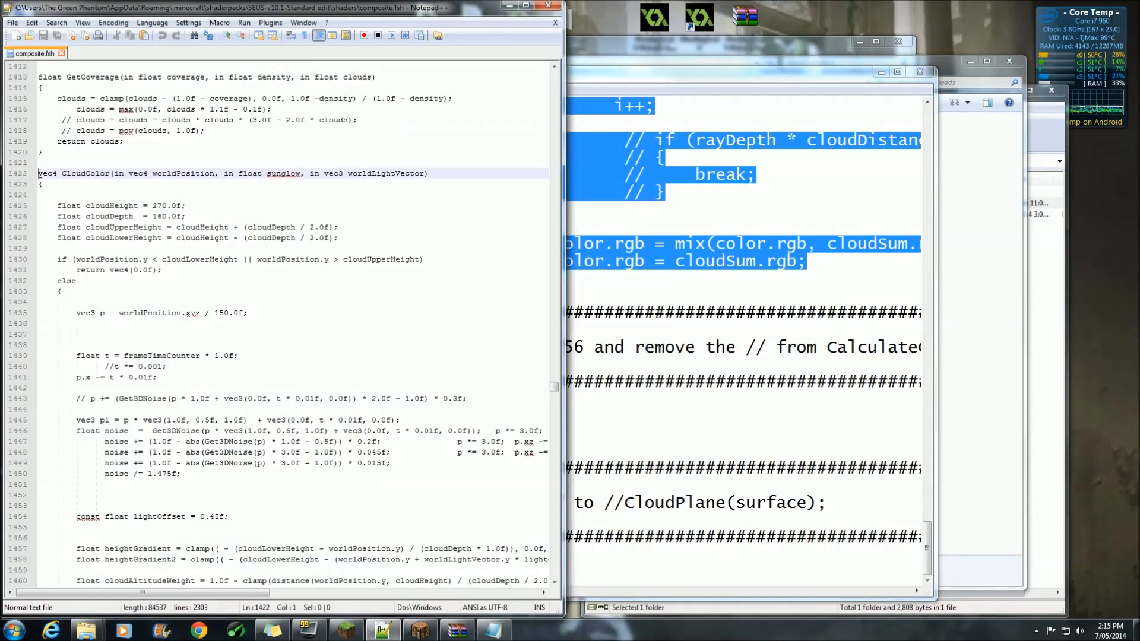
# Step: Paste the CloudColor fix, uncomment CalculateClouds near line 2256, and save composite.fsh
pyautogui.scroll(-3)
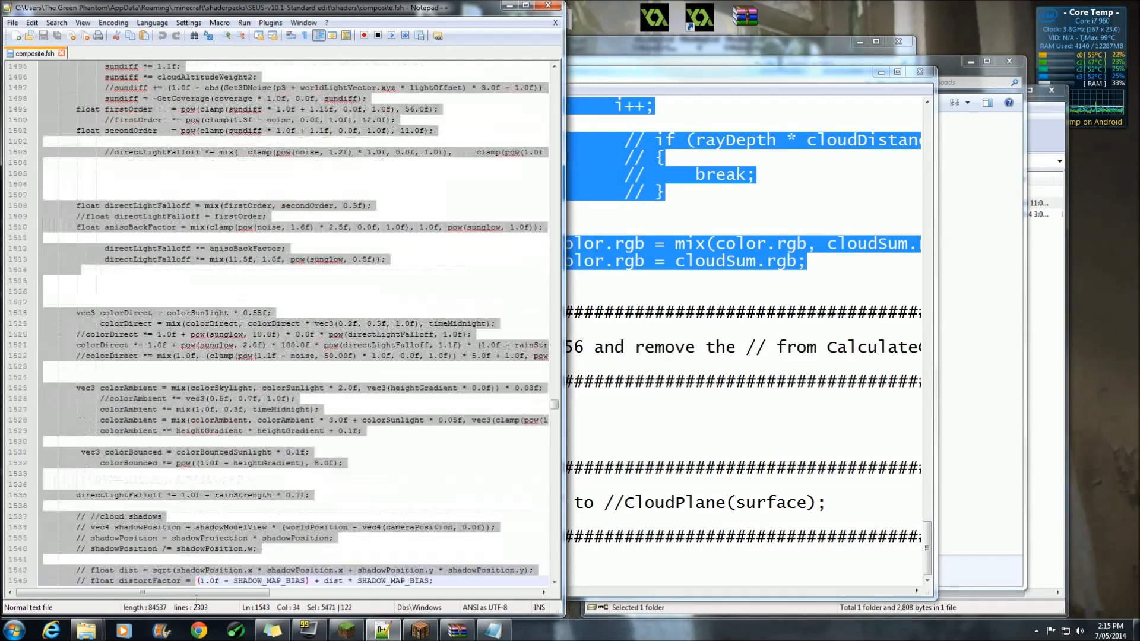
pyautogui.scroll(-3)
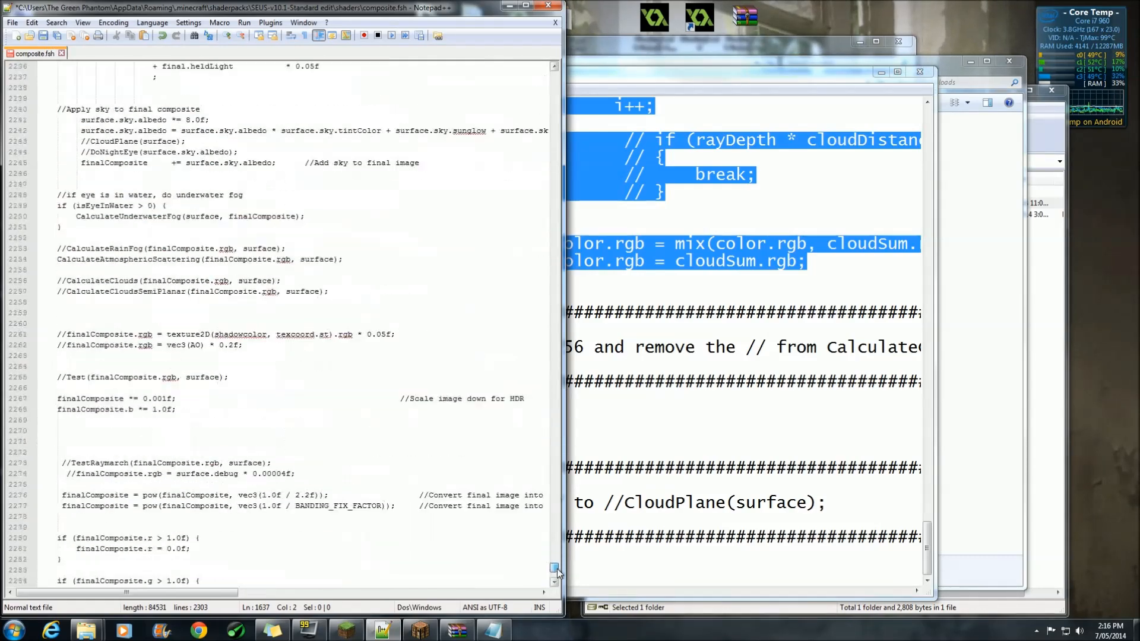
pyautogui.scroll(-3)
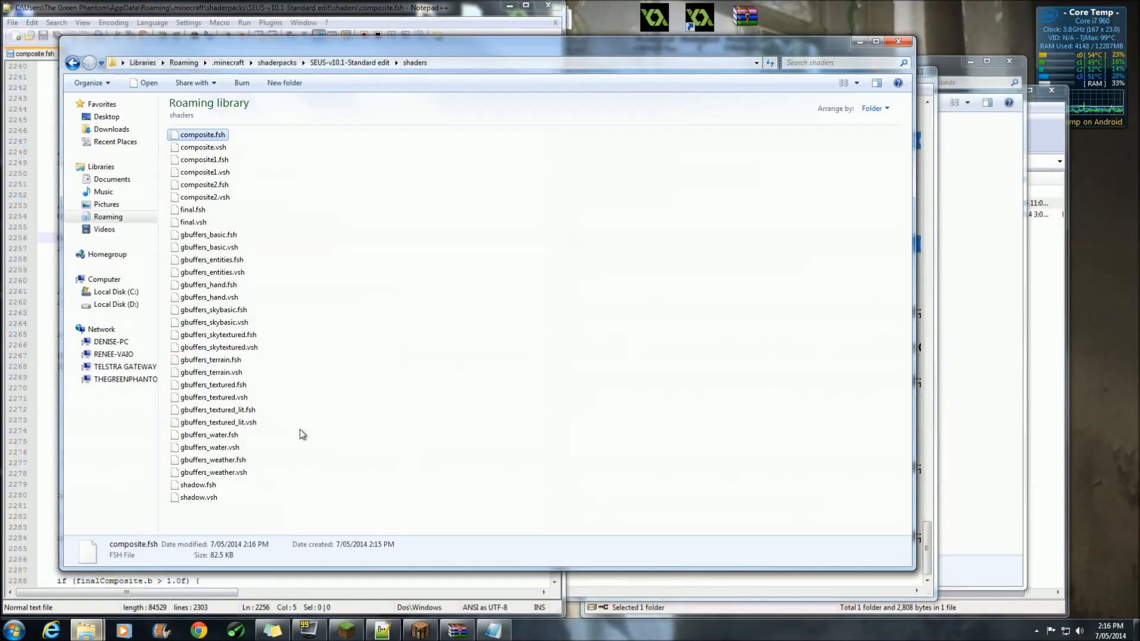
# Step: Open composite1.fsh in Notepad++ and comment out CloudPlane(surface); at line 1235
pyautogui.rightClick(198, 160)
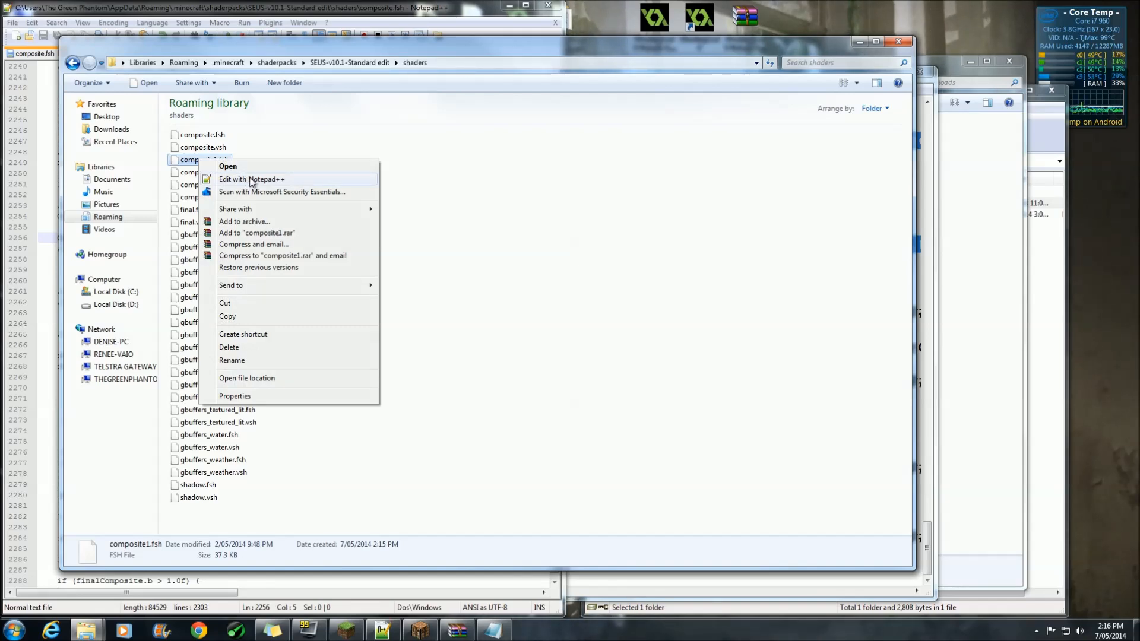
pyautogui.click(251, 179)
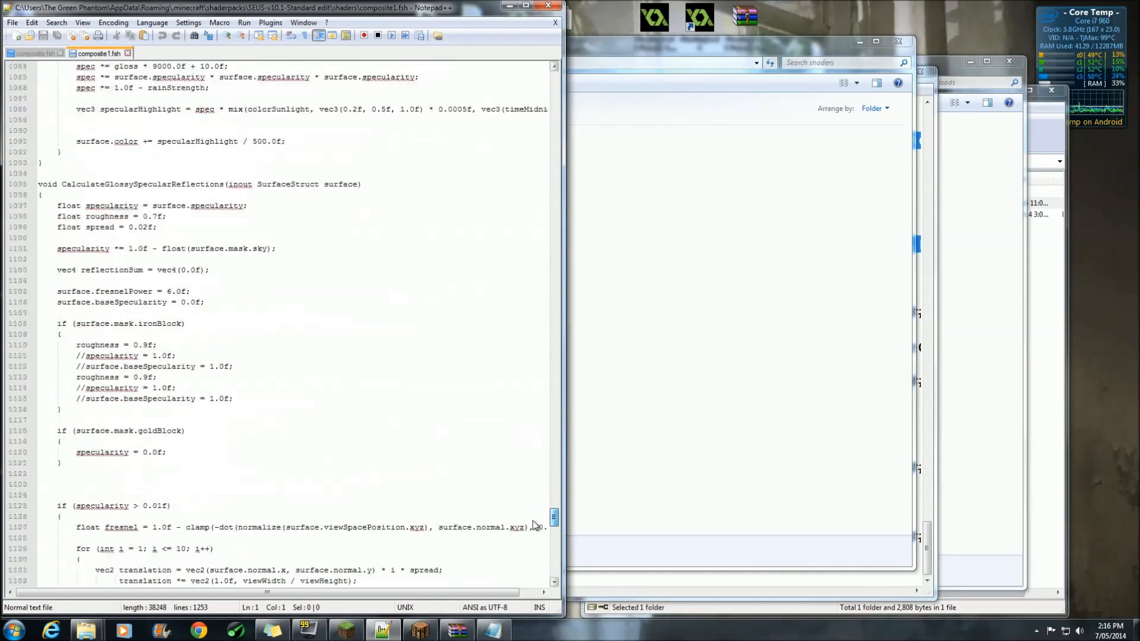
pyautogui.scroll(-3)
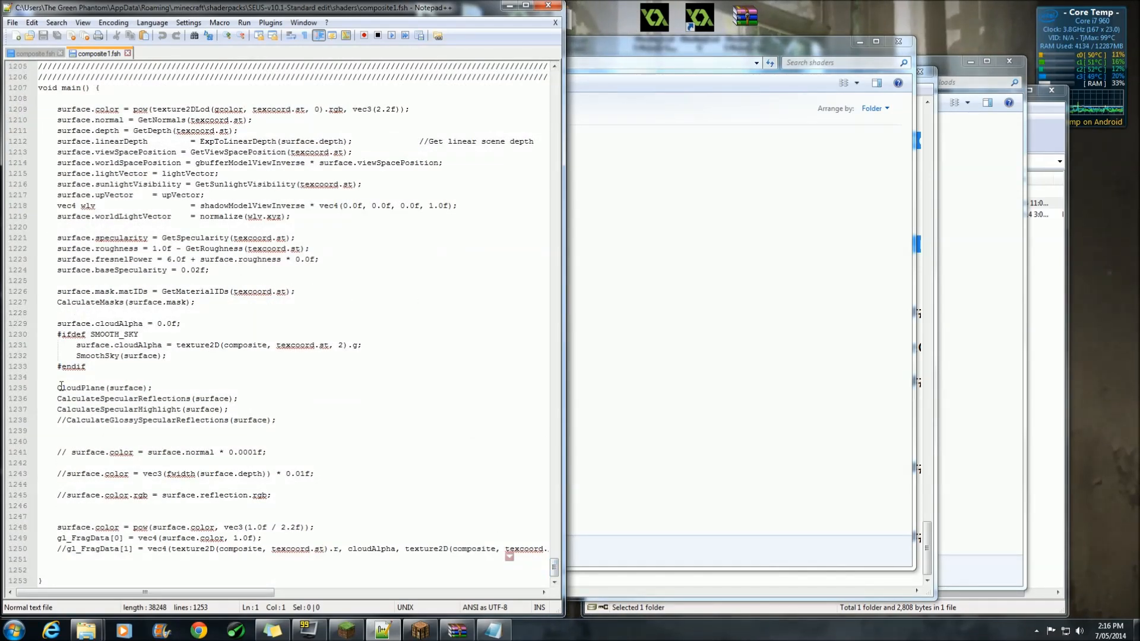
pyautogui.write('//')
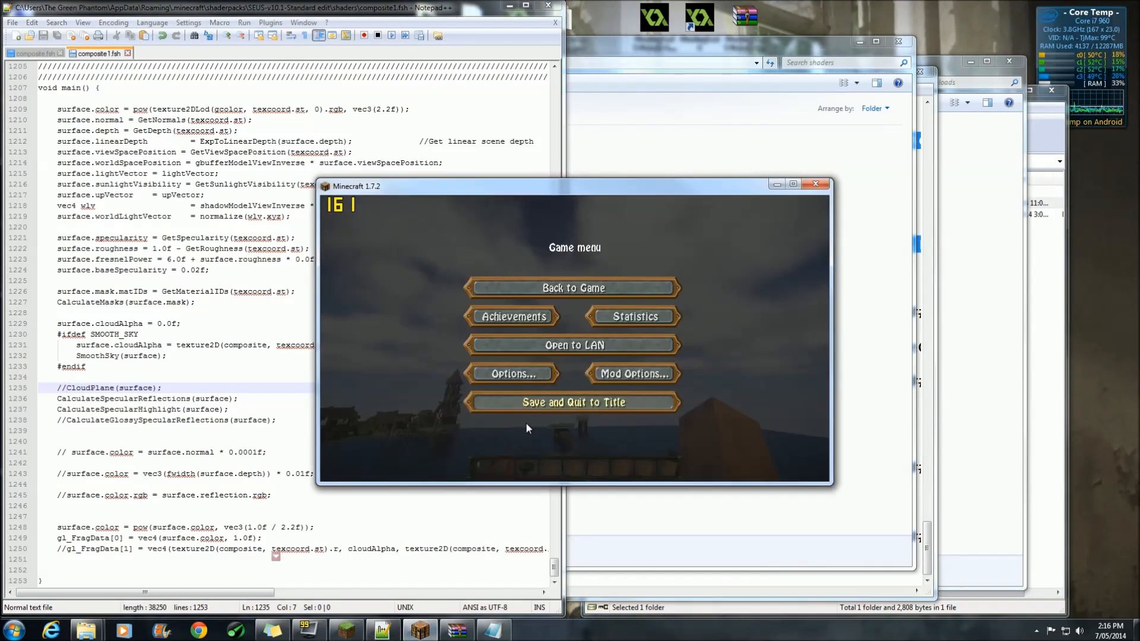
# Step: Select the SEUS-v10.1-Standard edit shaderpack in Options > Shaders and fly around the village
pyautogui.click(573, 402)
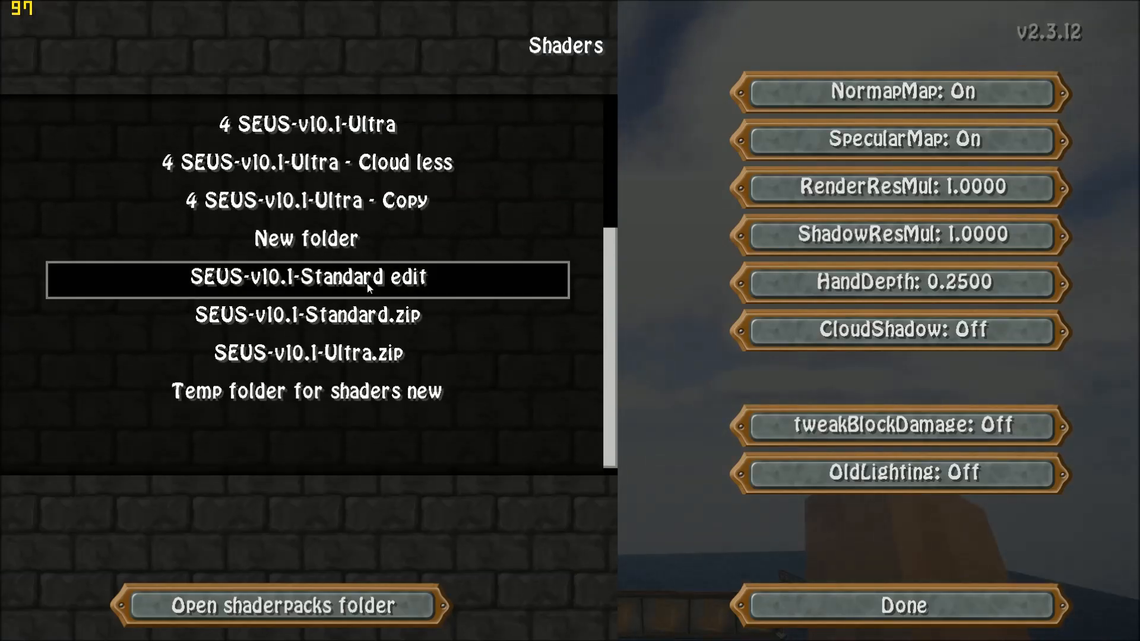
pyautogui.click(900, 620)
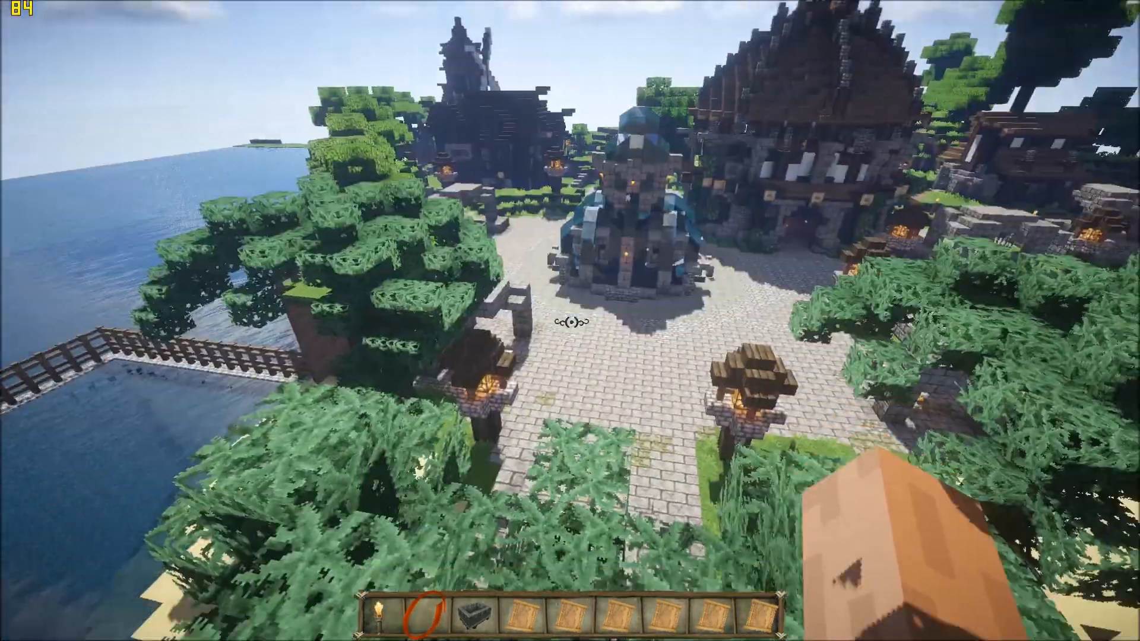
pyautogui.moveTo(571, 323)
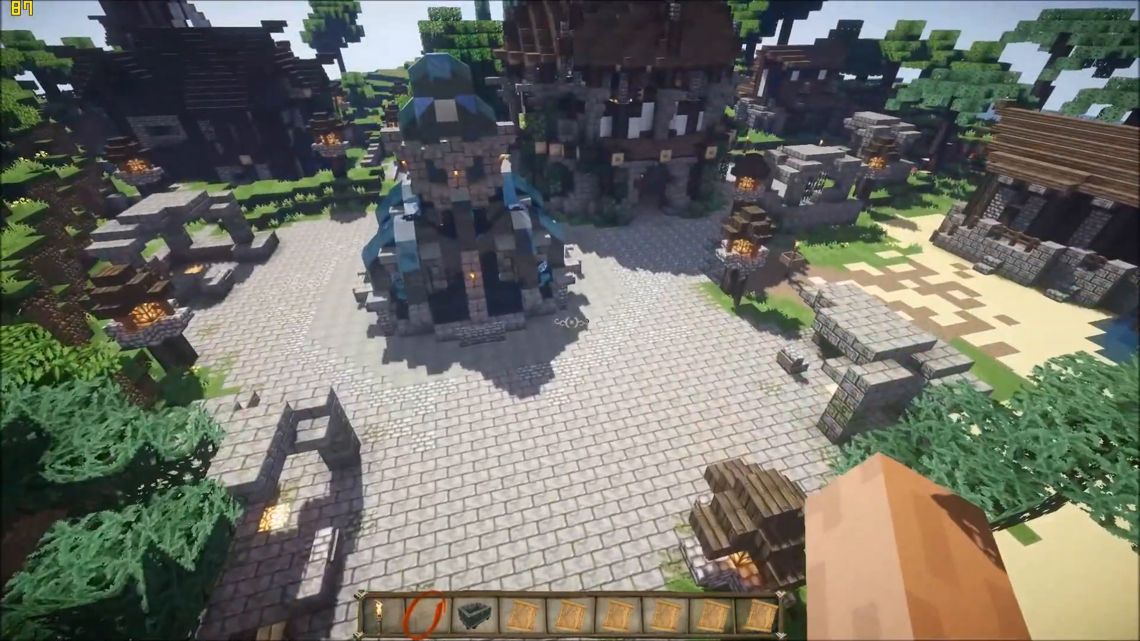